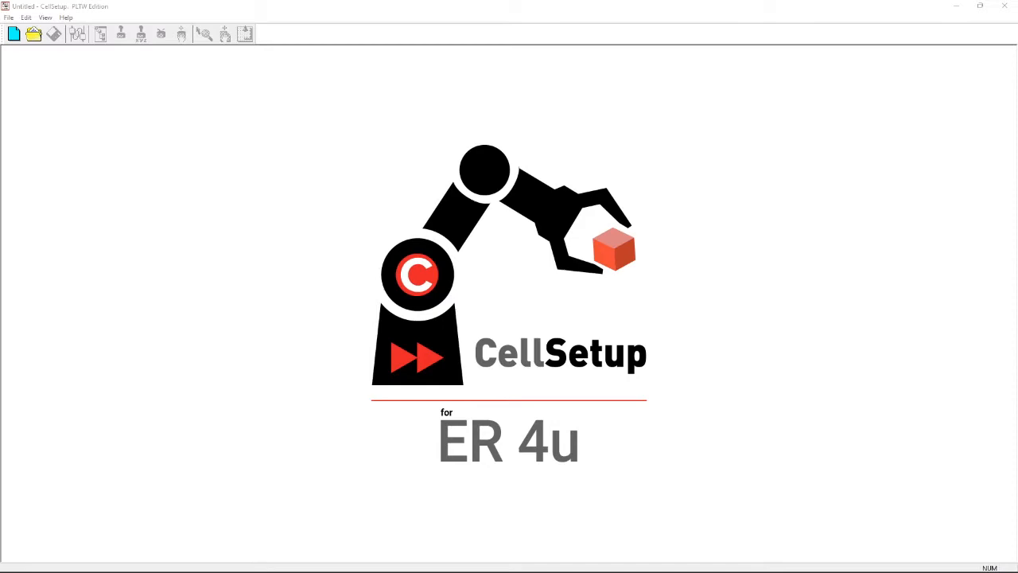
Start a new cell and add a 1000 × 1000 mm table.
click(100, 35)
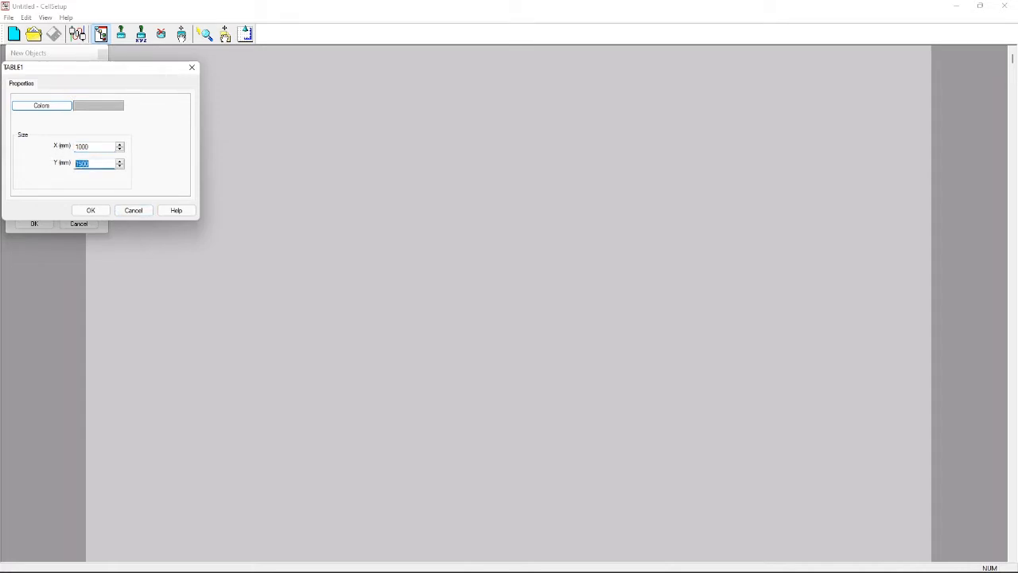
text(1000)
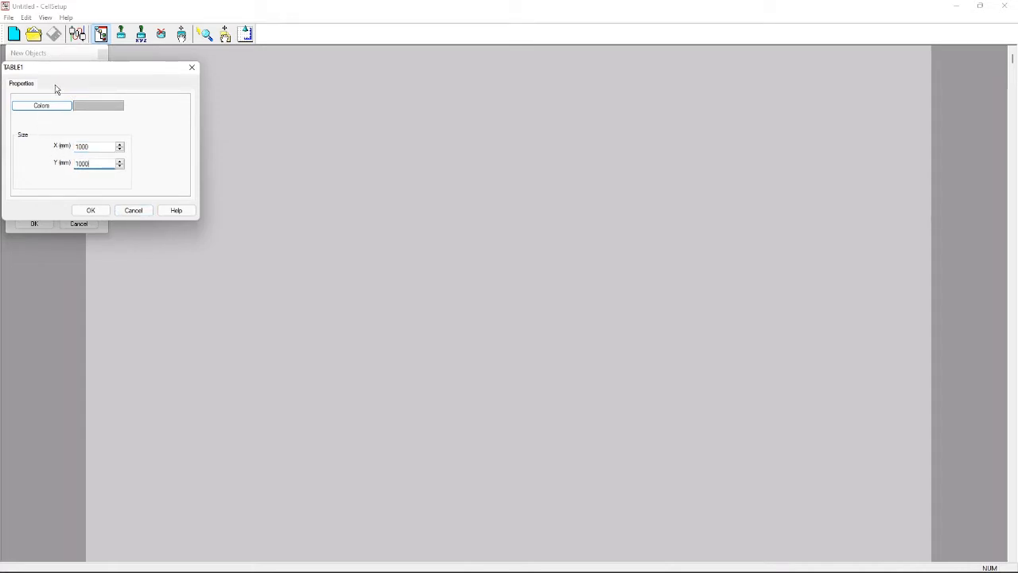
click(91, 210)
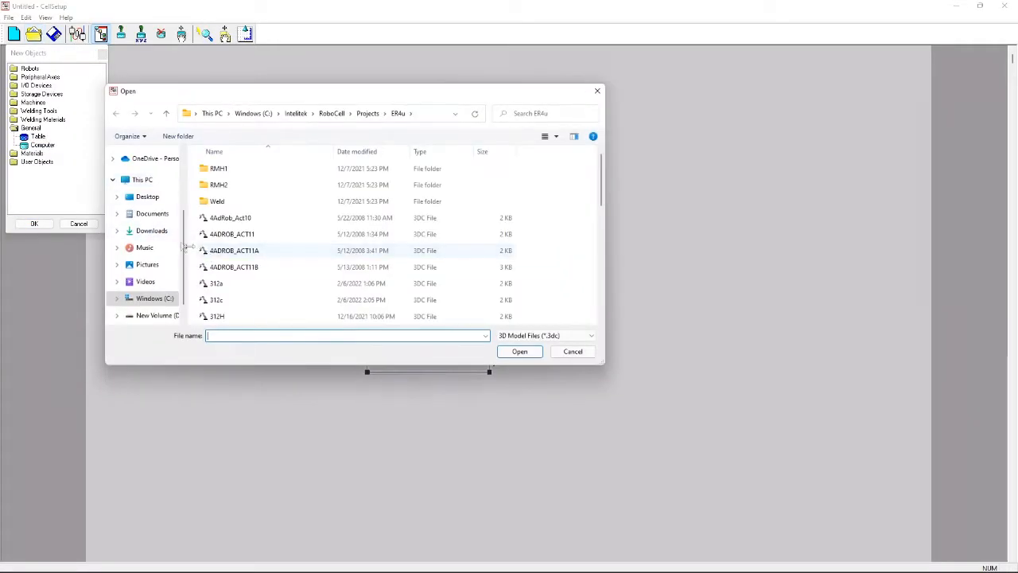
Add the ER 4u robot and a red 40 mm diameter, 40 mm tall cylinder.
click(571, 351)
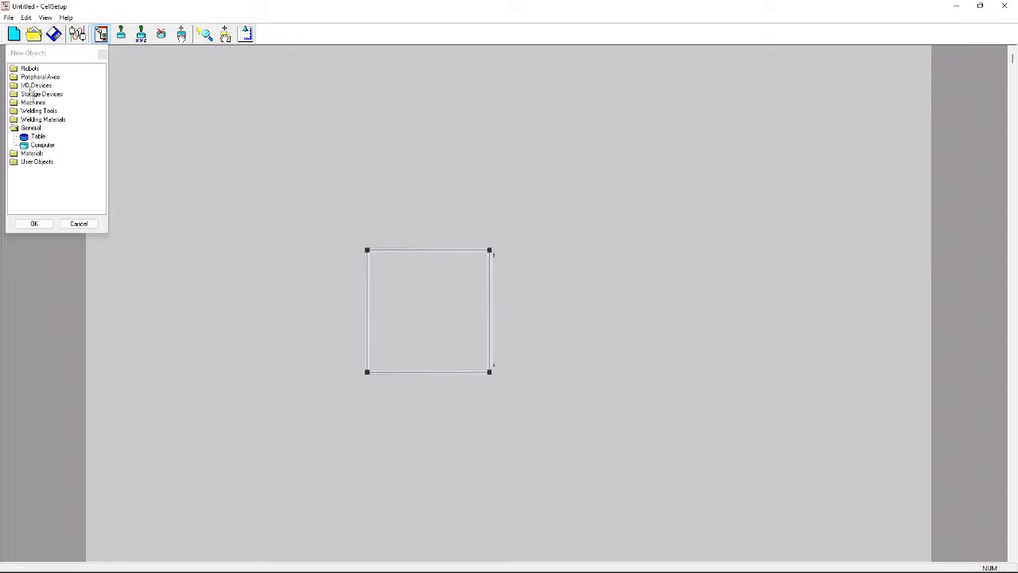
click(34, 222)
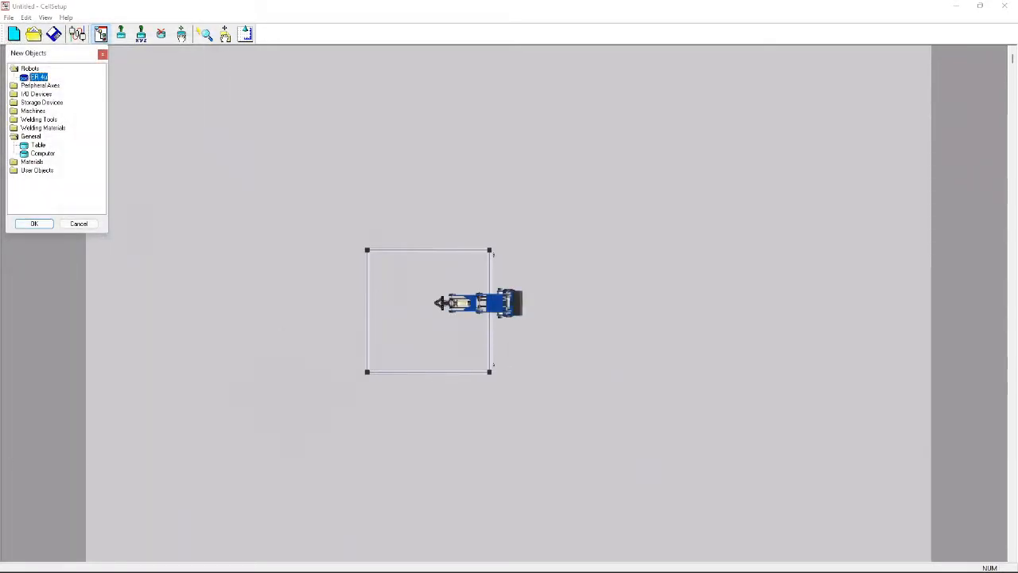
mouse_move(51, 120)
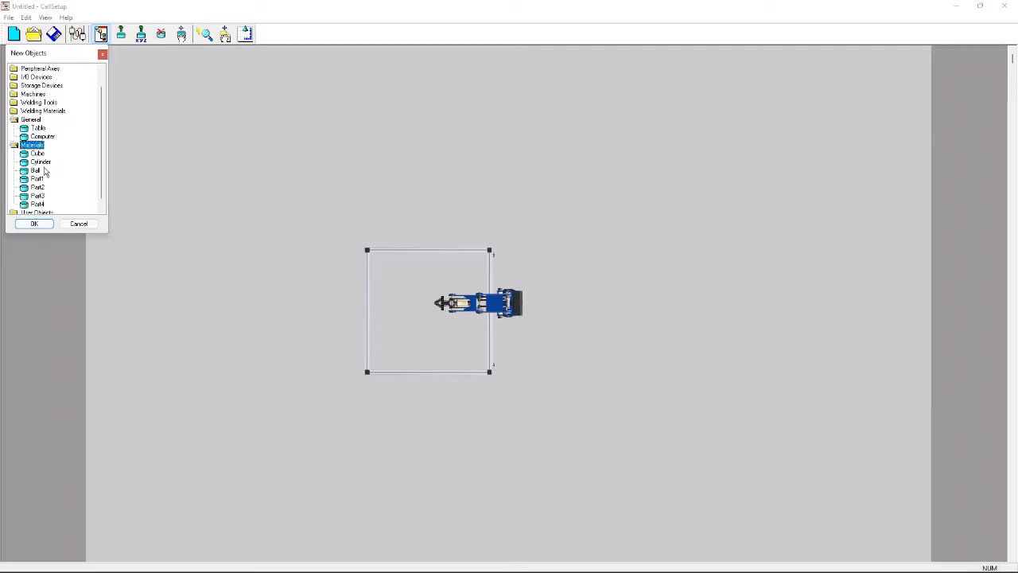
double_click(40, 162)
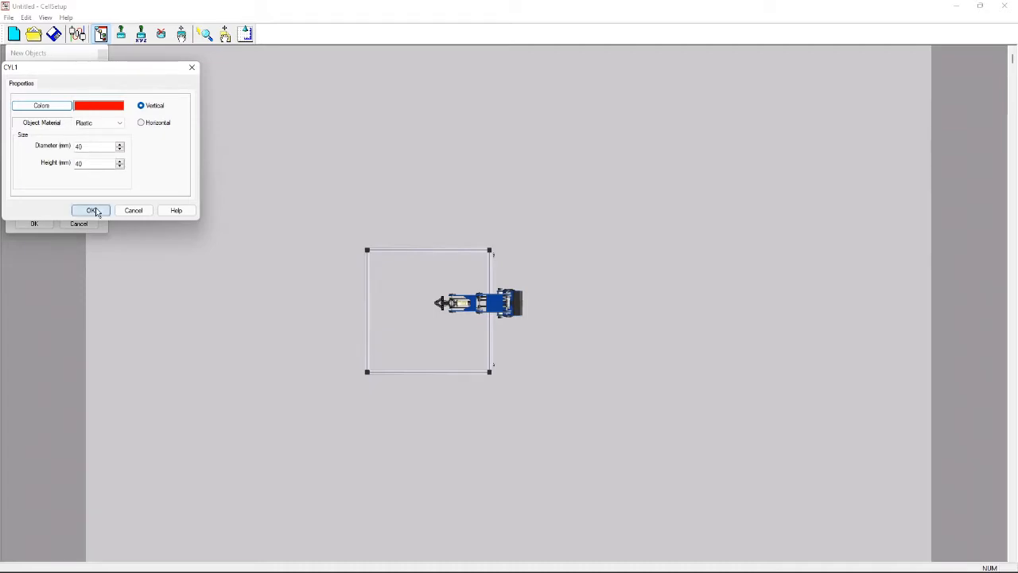
click(89, 210)
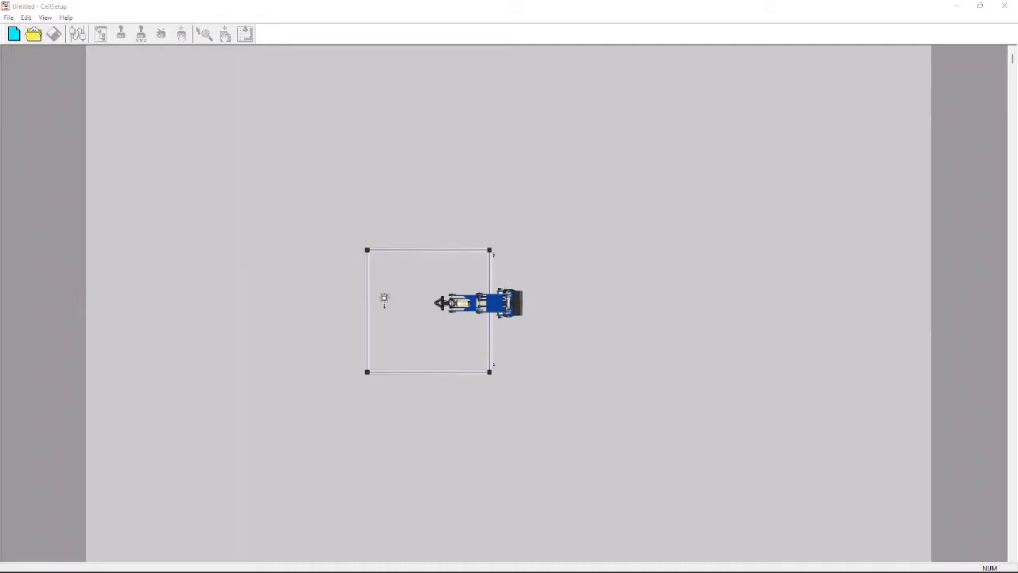
Place the red cylinder on the table and add three bins near the robot.
click(101, 34)
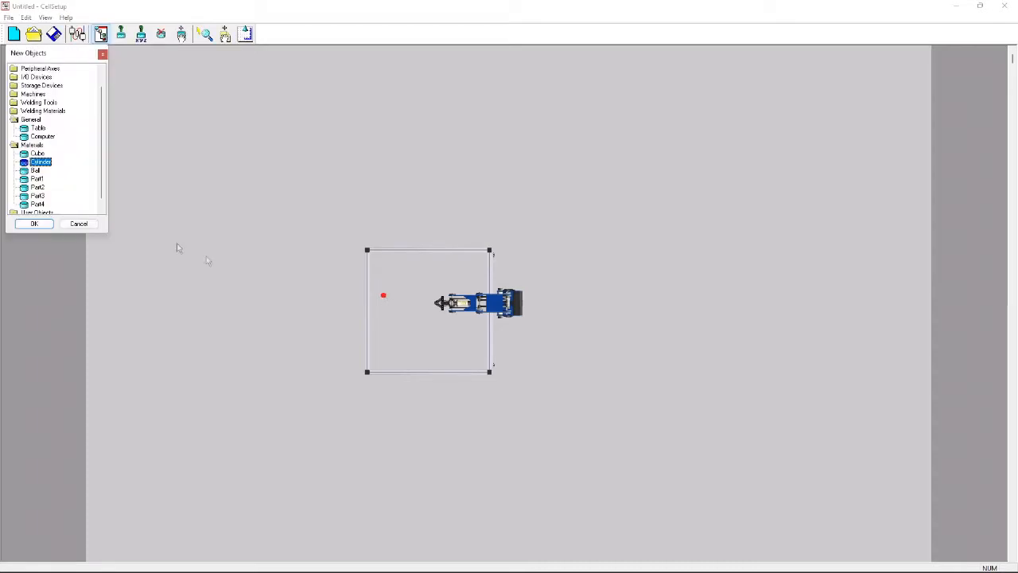
mouse_move(137, 221)
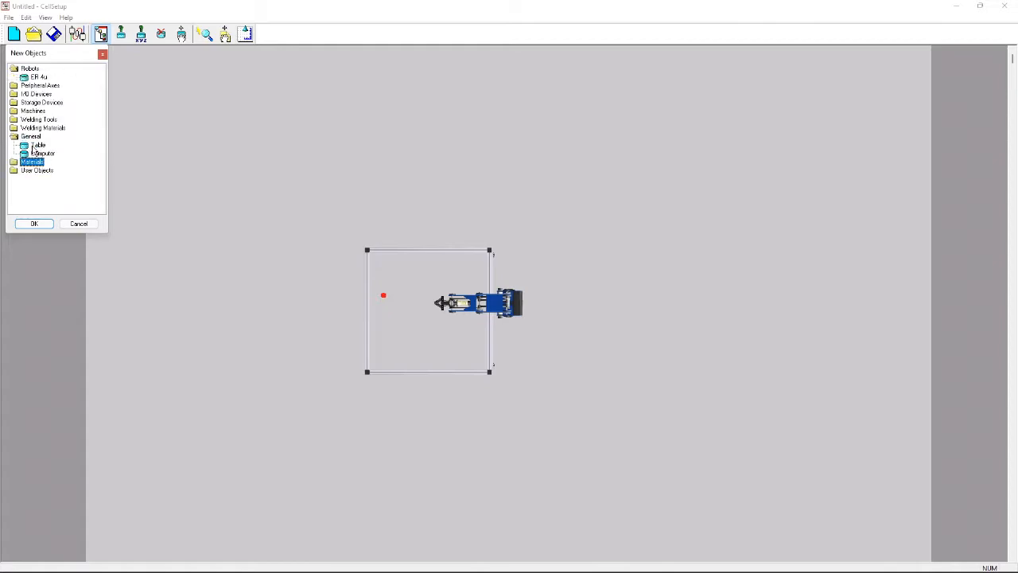
click(36, 169)
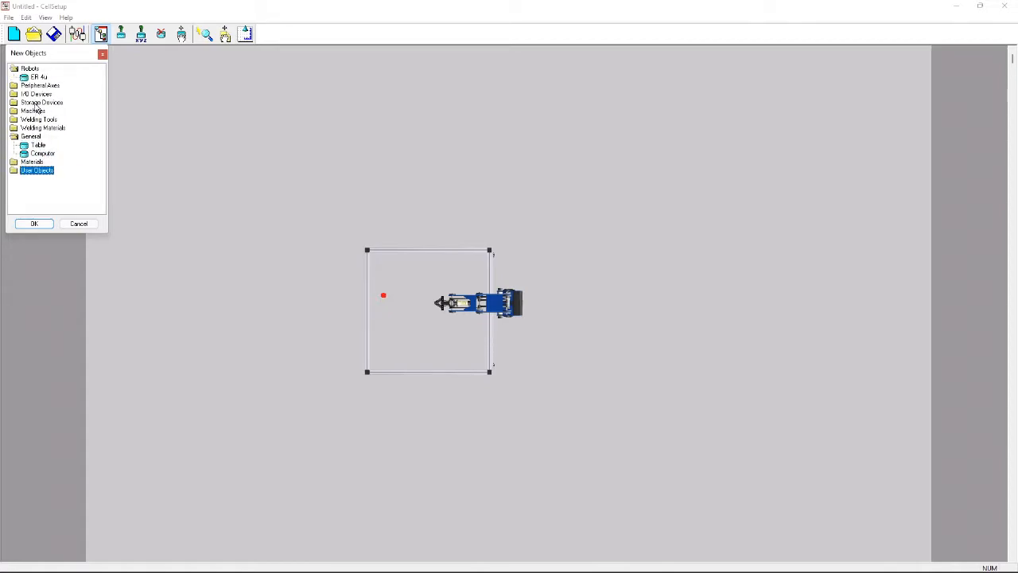
click(16, 101)
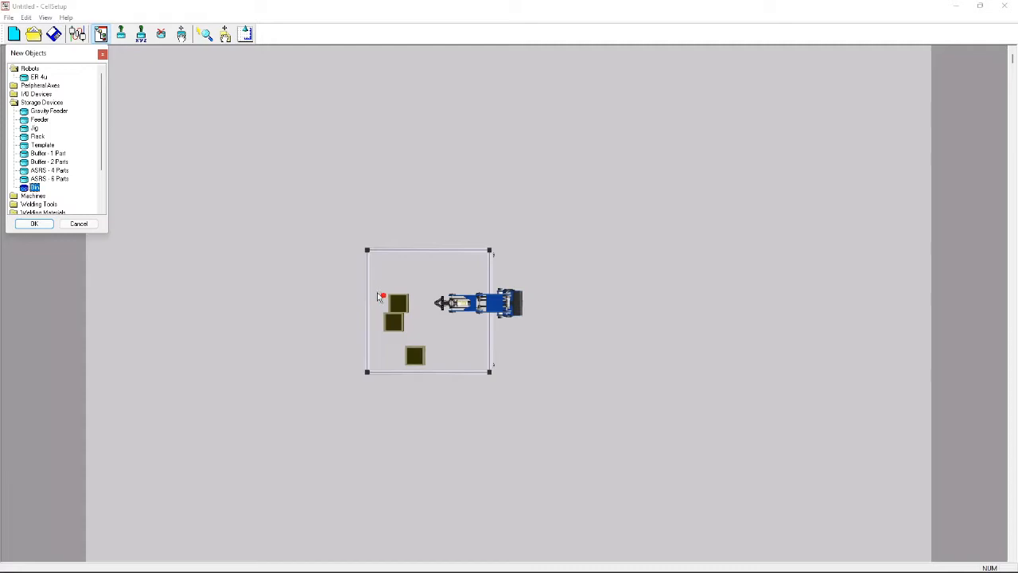
Move the red cylinder to X 250 mm via its coordinate settings.
double_click(395, 324)
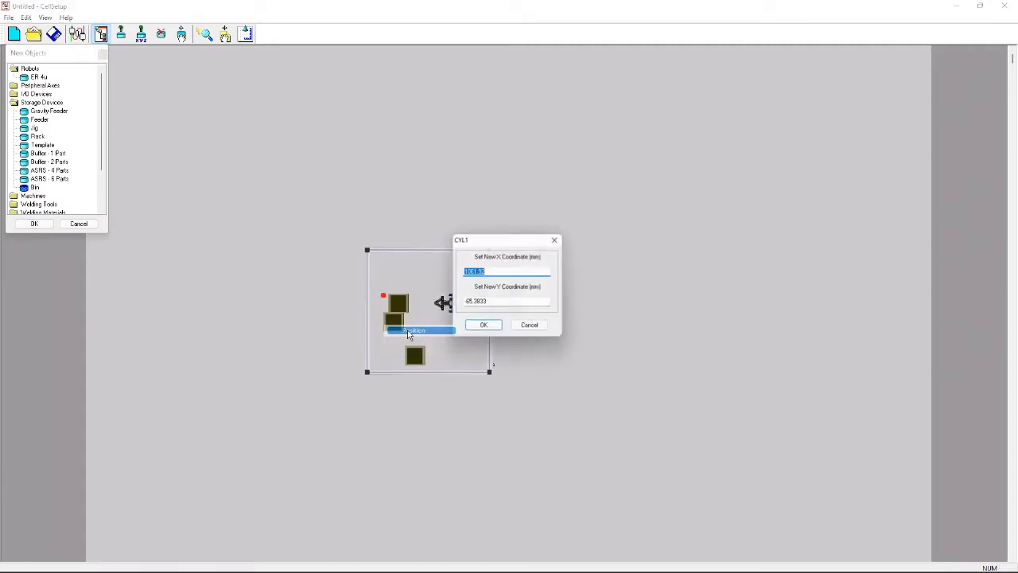
text(250)
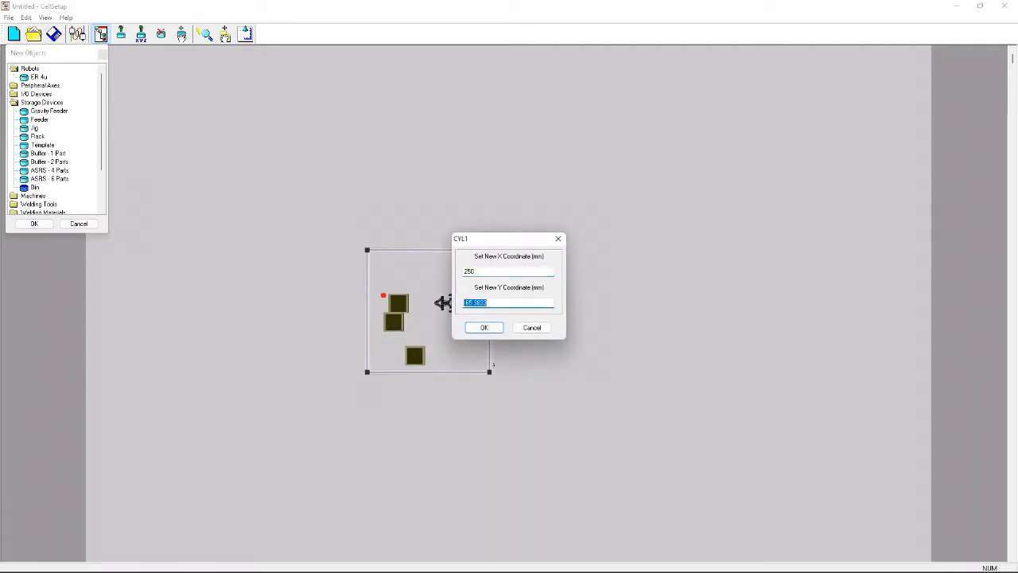
click(484, 327)
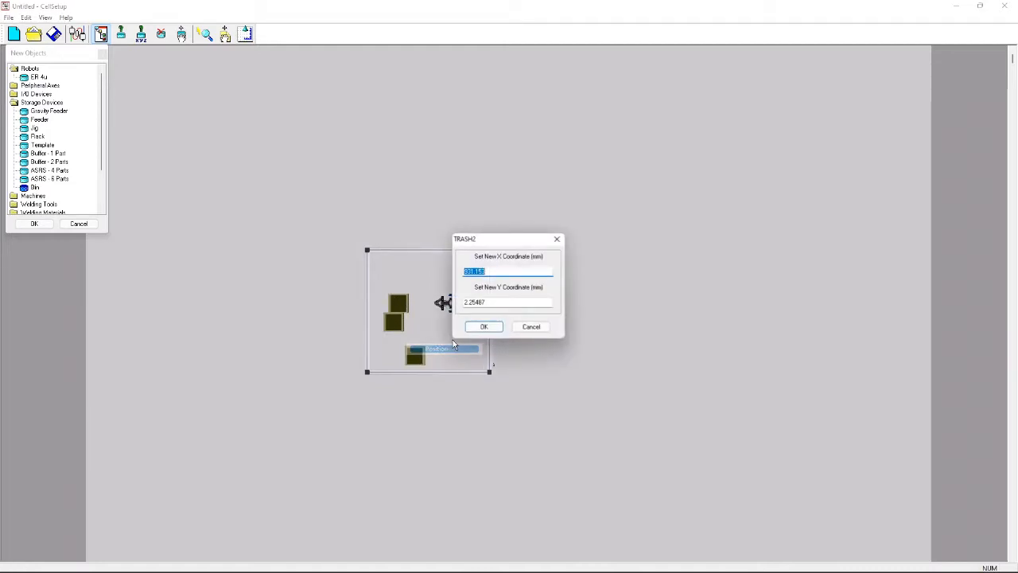
Reposition the three bins in a row with typed coordinates (X 250, Y 60).
text(250)
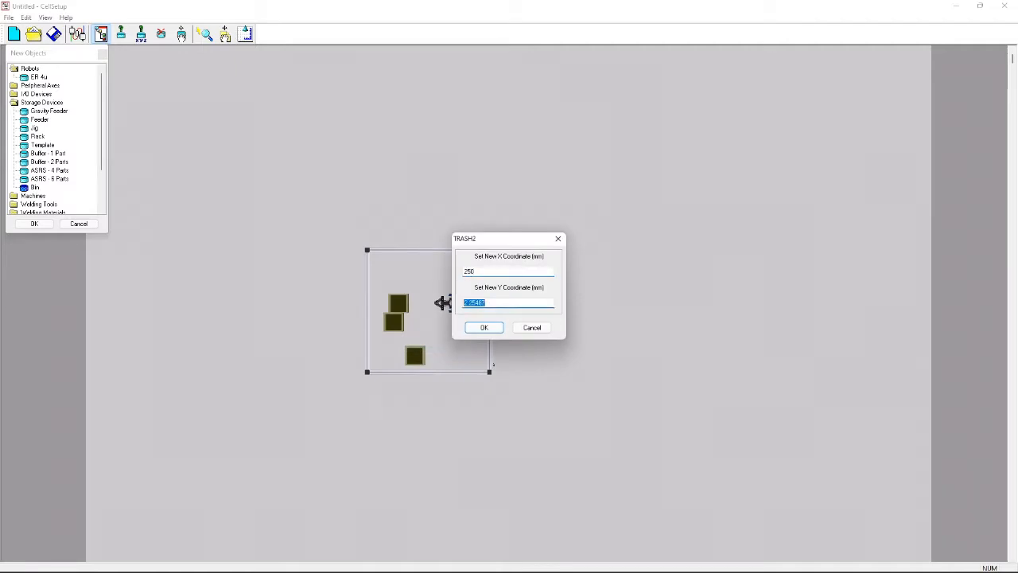
text(60)
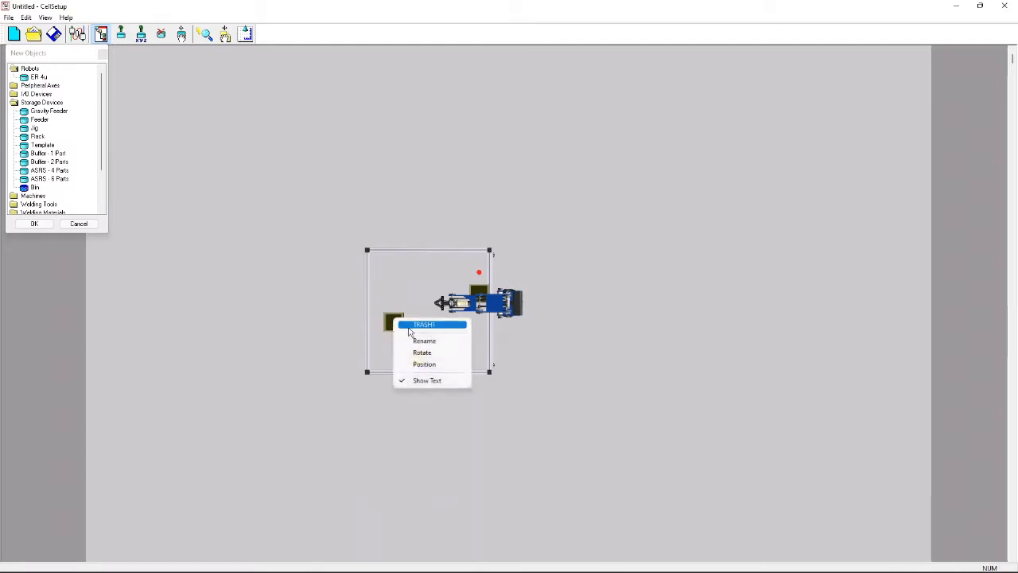
click(422, 364)
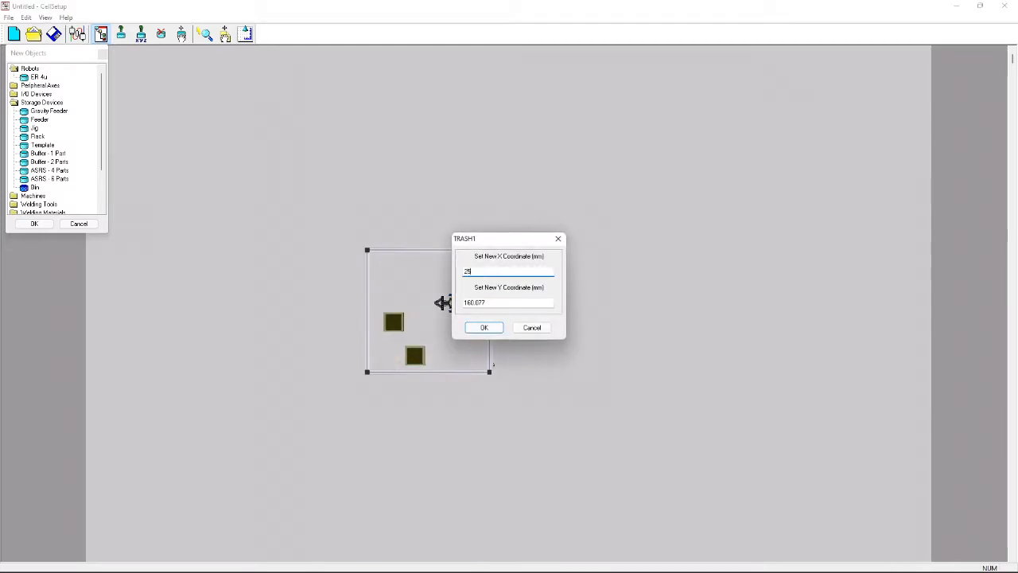
click(485, 327)
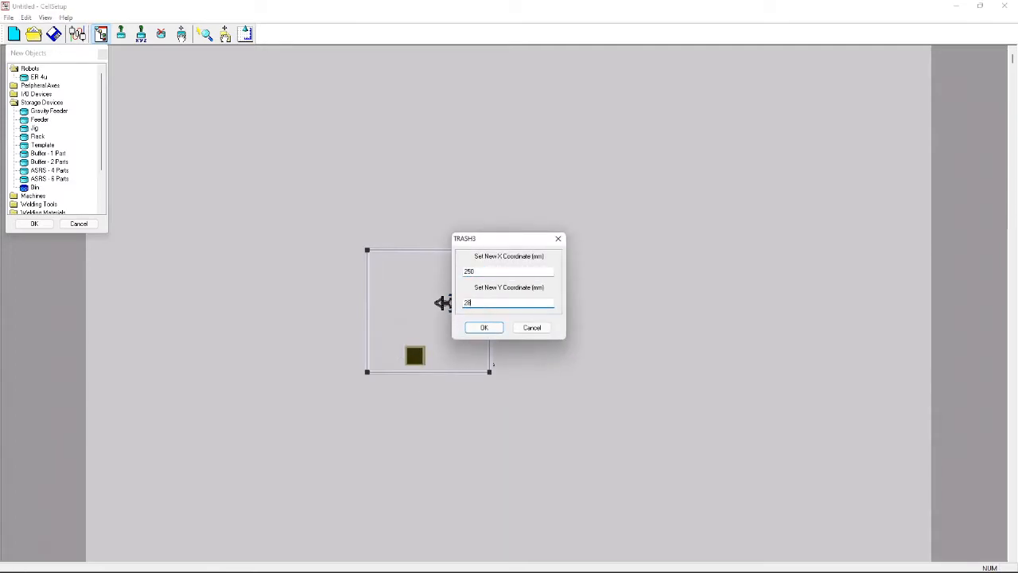
click(484, 327)
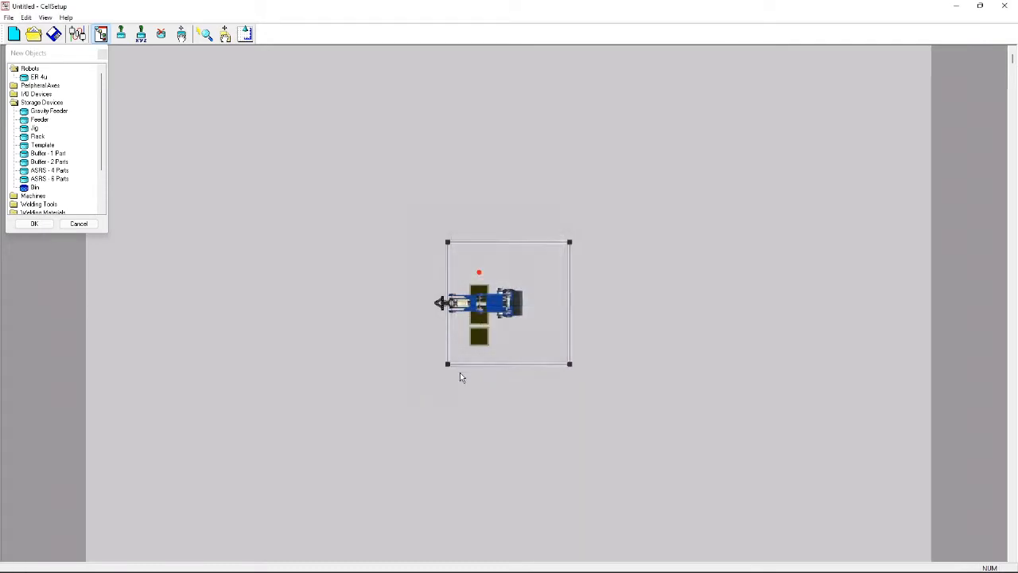
mouse_move(381, 286)
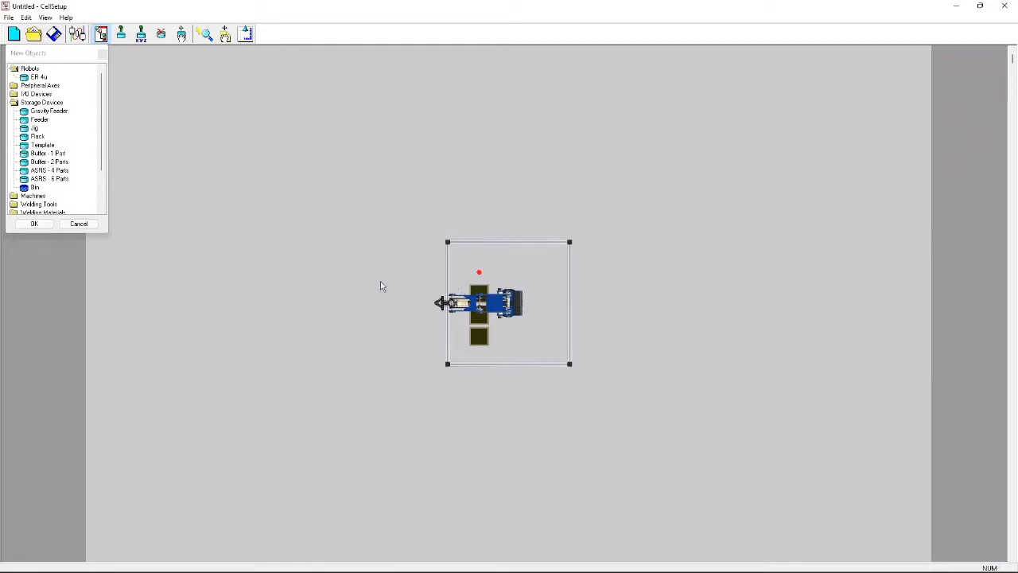
mouse_move(192, 366)
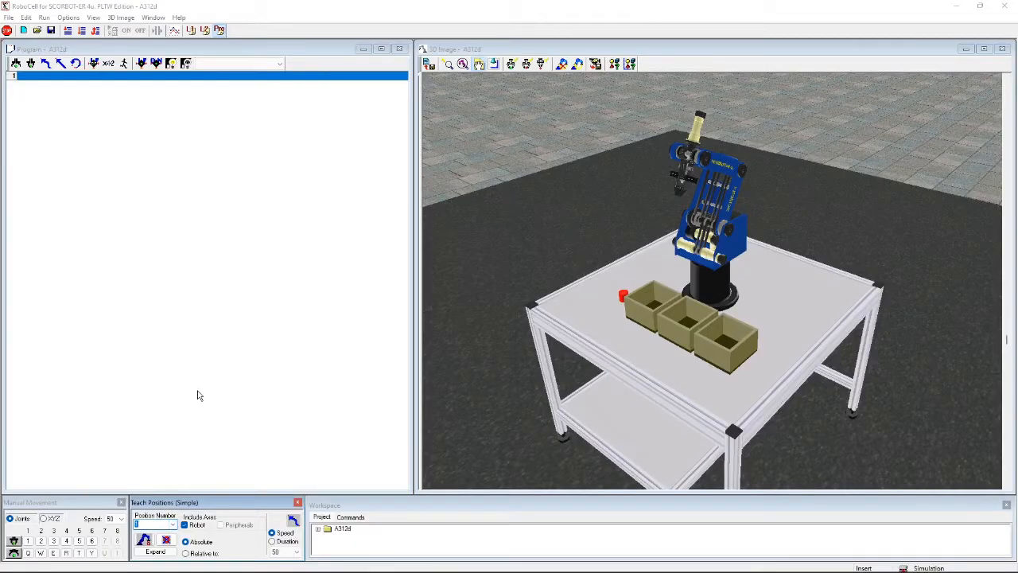
Load the cell in RoboCell and switch Teach Positions to the compact Simple view.
click(168, 517)
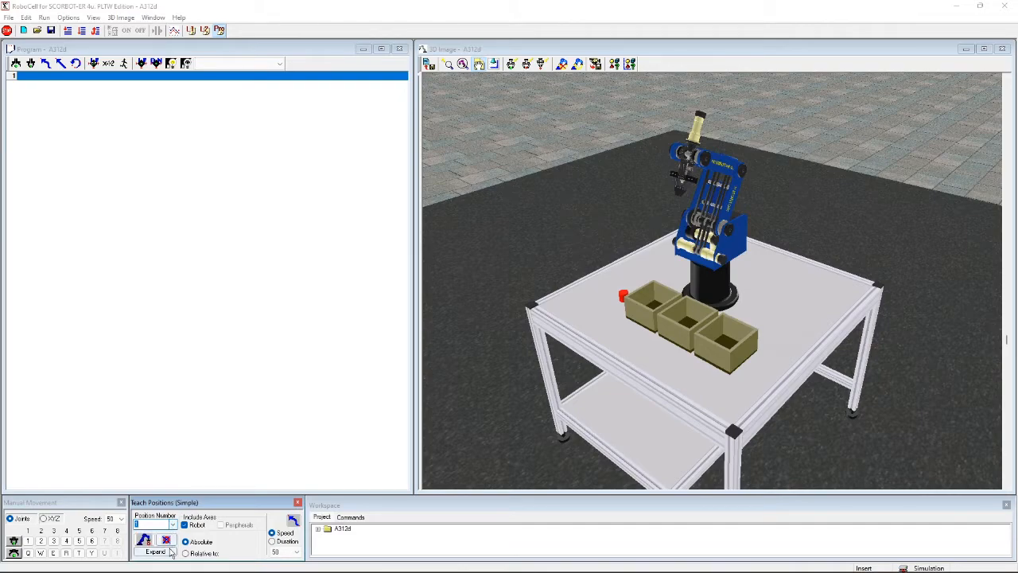
click(157, 550)
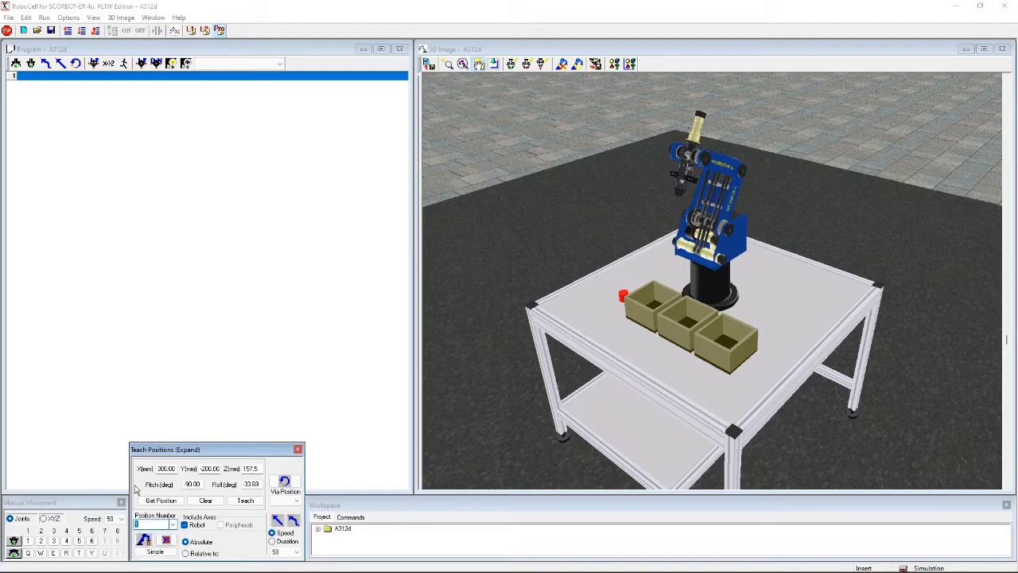
click(159, 500)
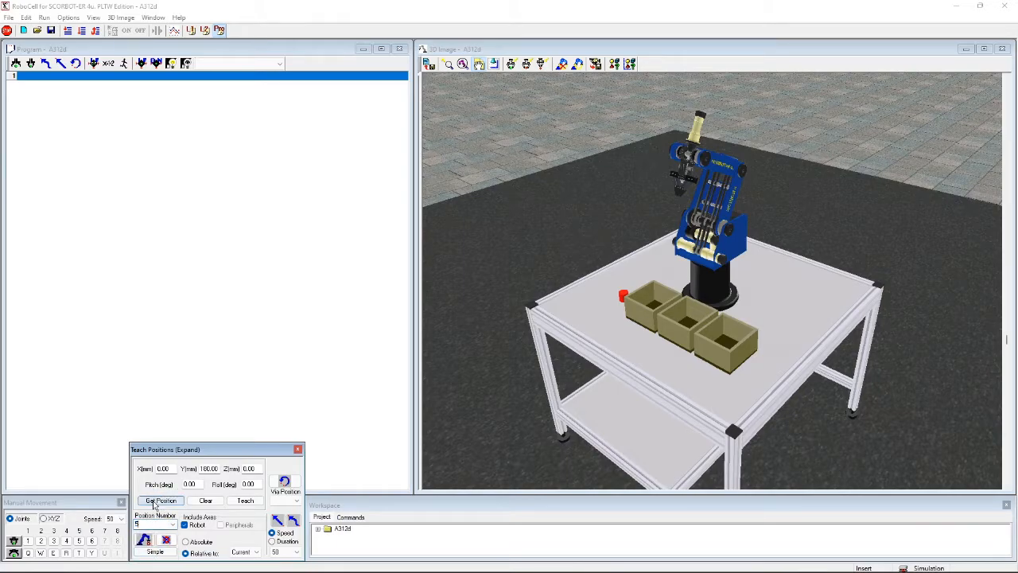
click(159, 500)
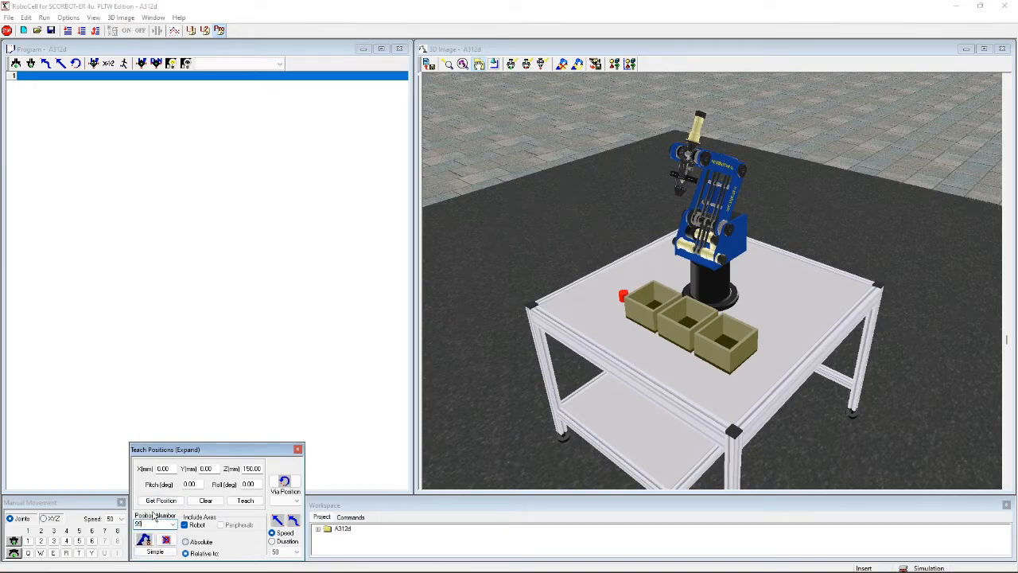
click(159, 500)
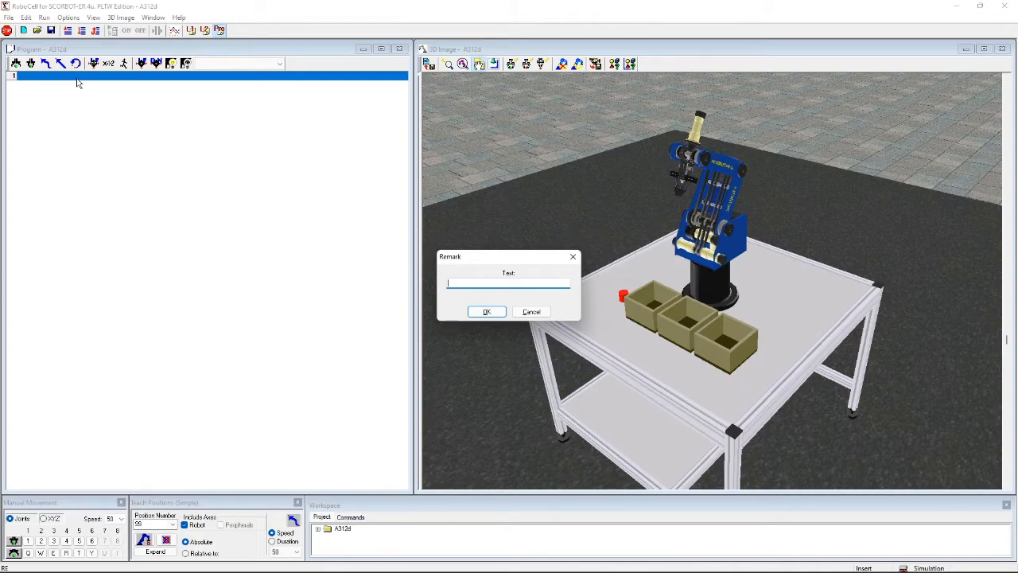
Add remarks '3.1.2d Relative Positions', the author's name 'Zed', and 'Period 5'.
text(Zed)
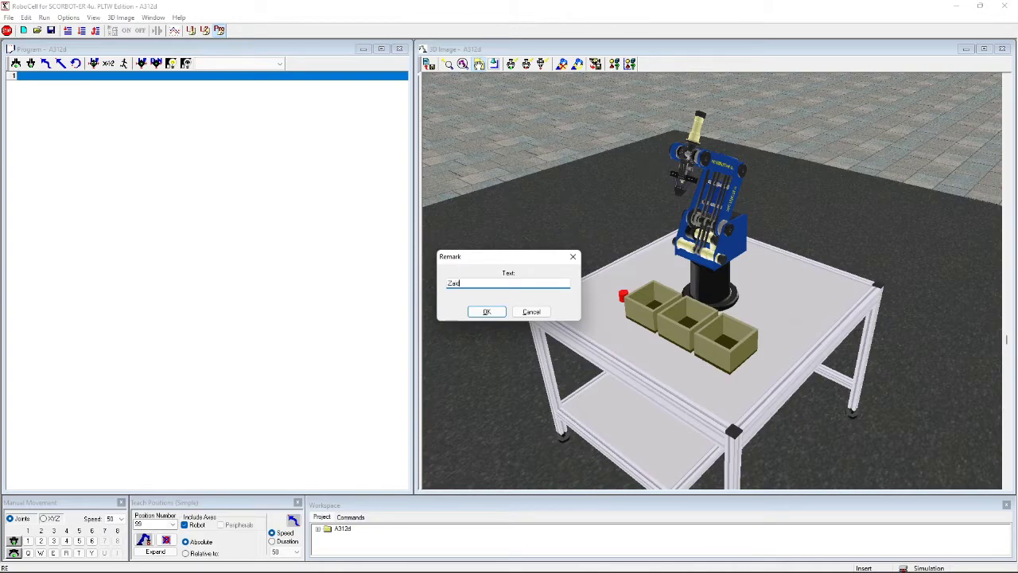
click(487, 311)
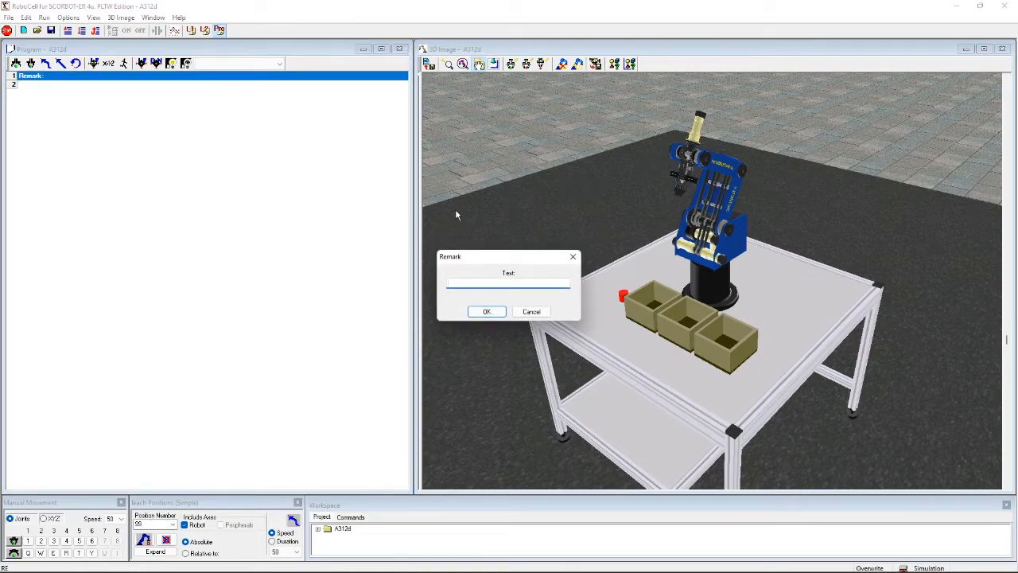
text(3.1.2)
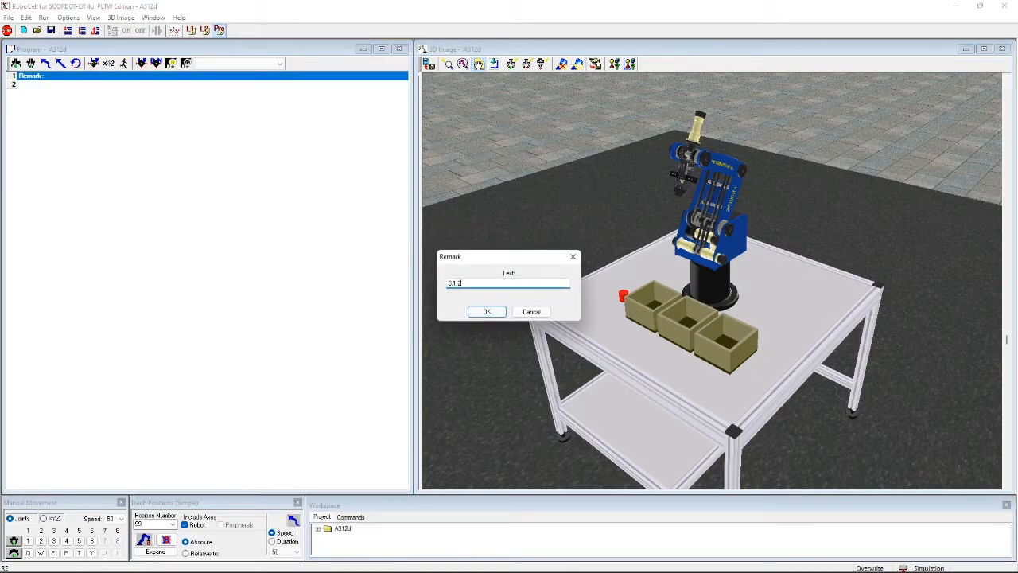
text(d)
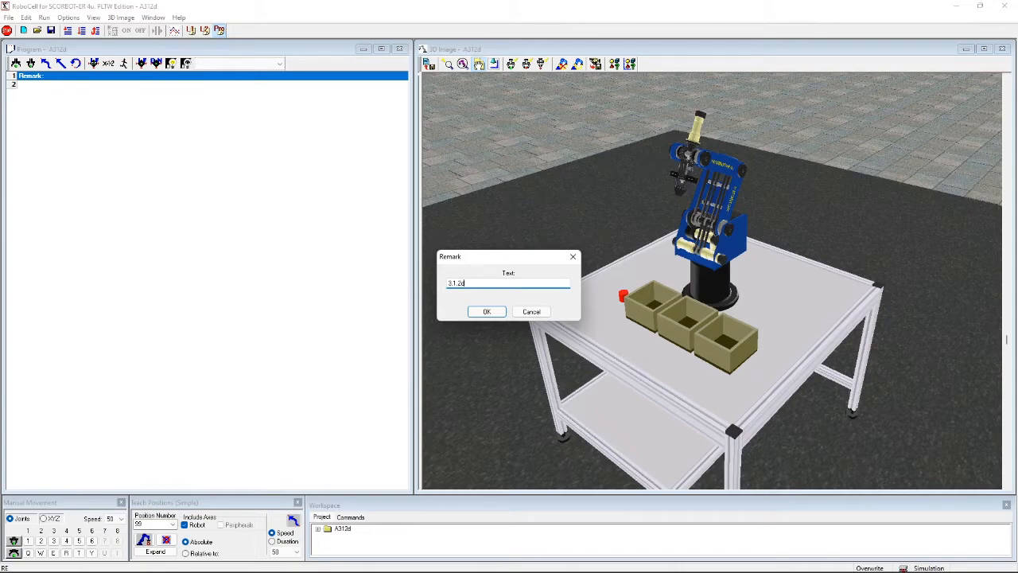
text(Relative)
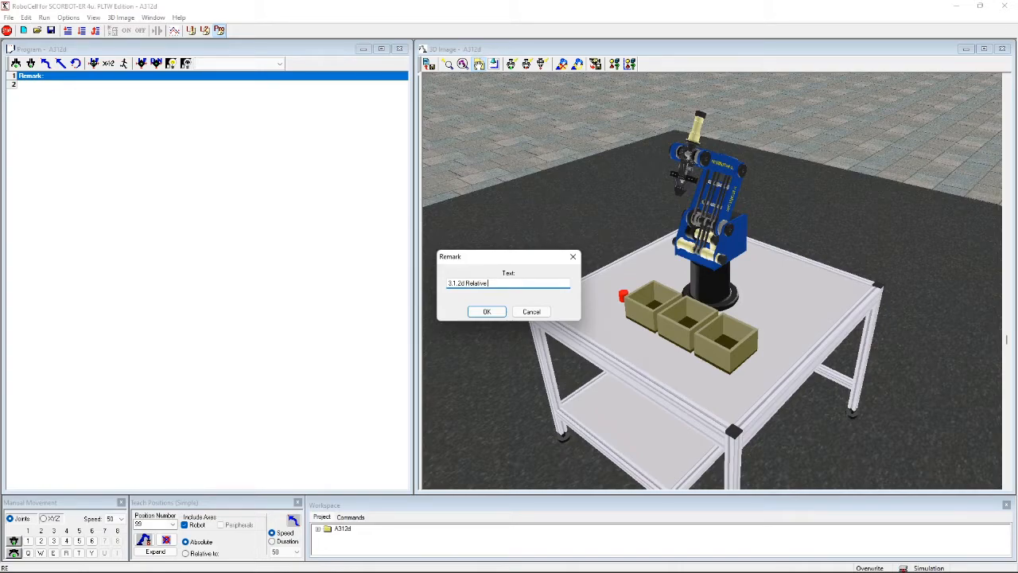
text(Position)
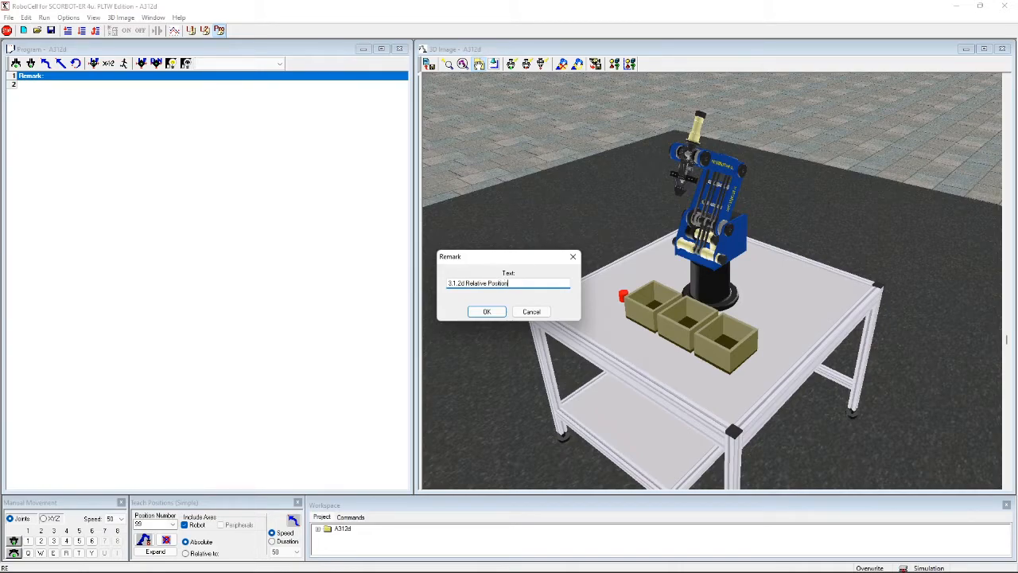
click(487, 311)
text(2d)
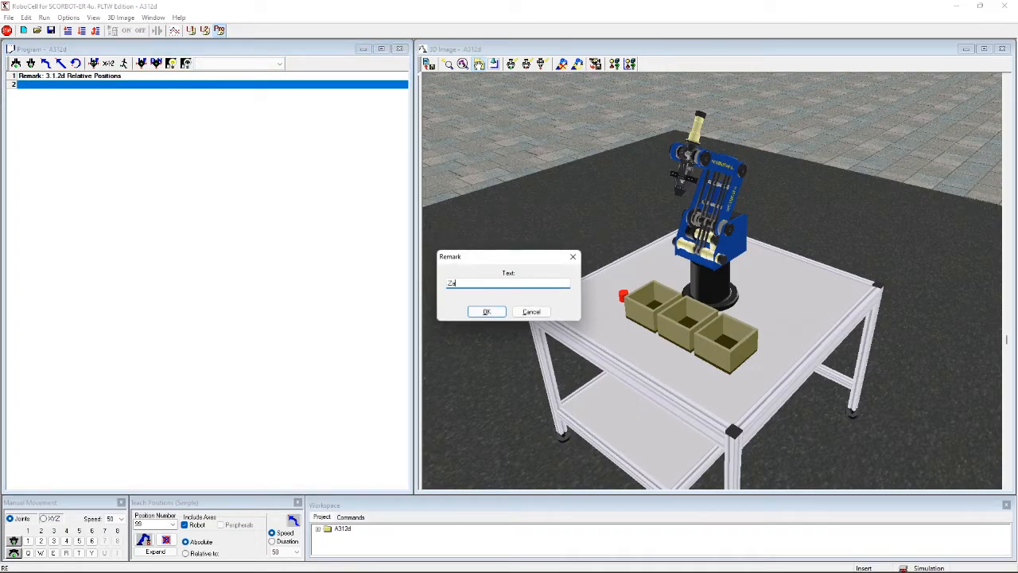
click(486, 311)
text(Period)
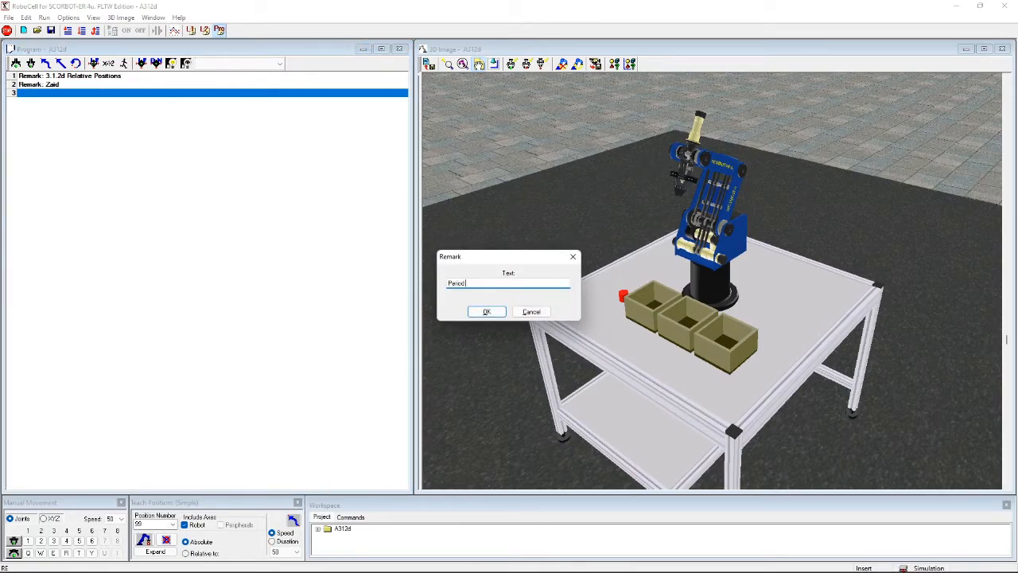
click(486, 311)
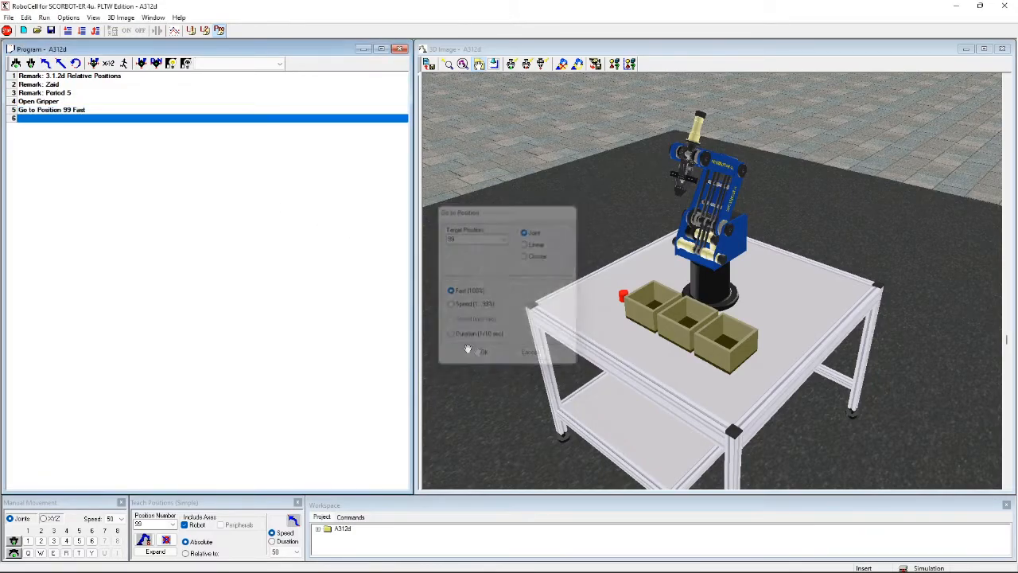
Add Open Gripper, fast moves to 99 and 1, linear to 2, Close Gripper, linear to 5.
click(476, 349)
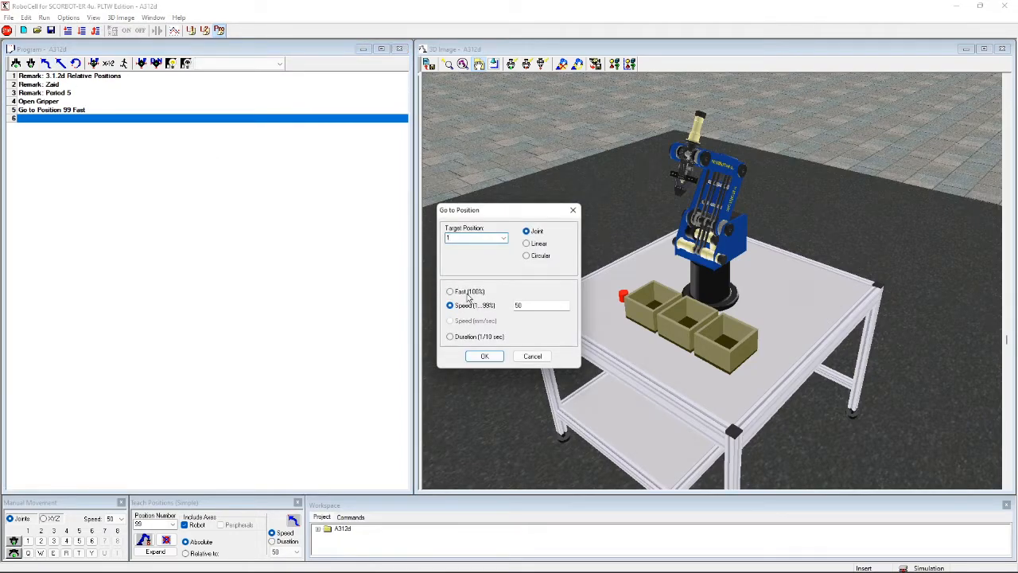
click(484, 355)
text(9)
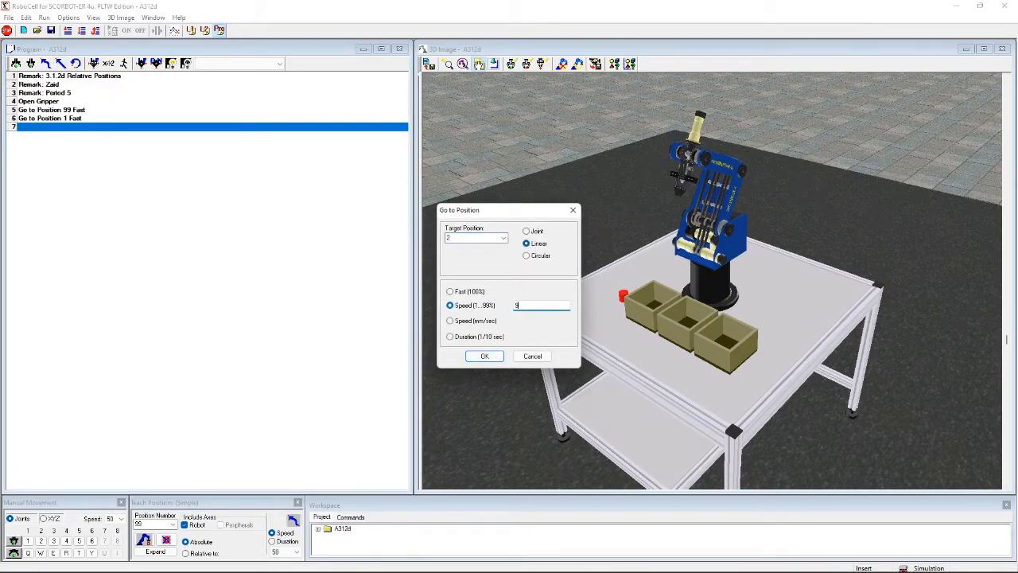
click(484, 356)
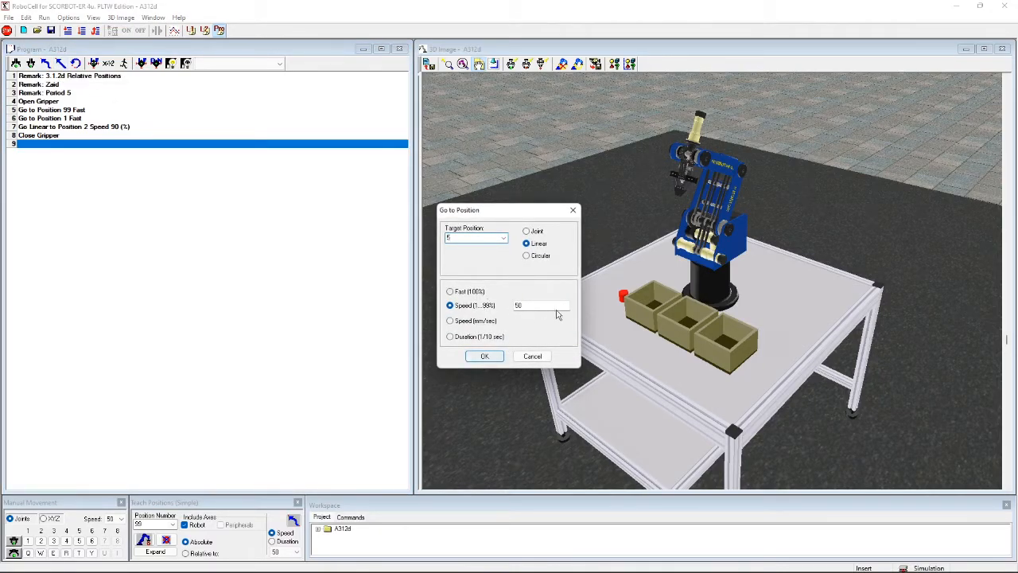
click(484, 356)
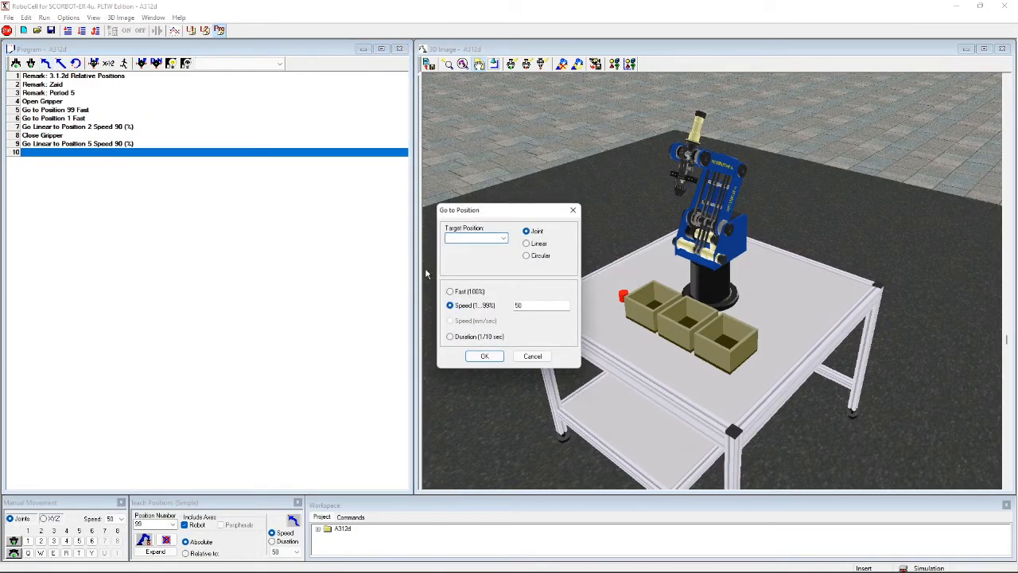
click(484, 355)
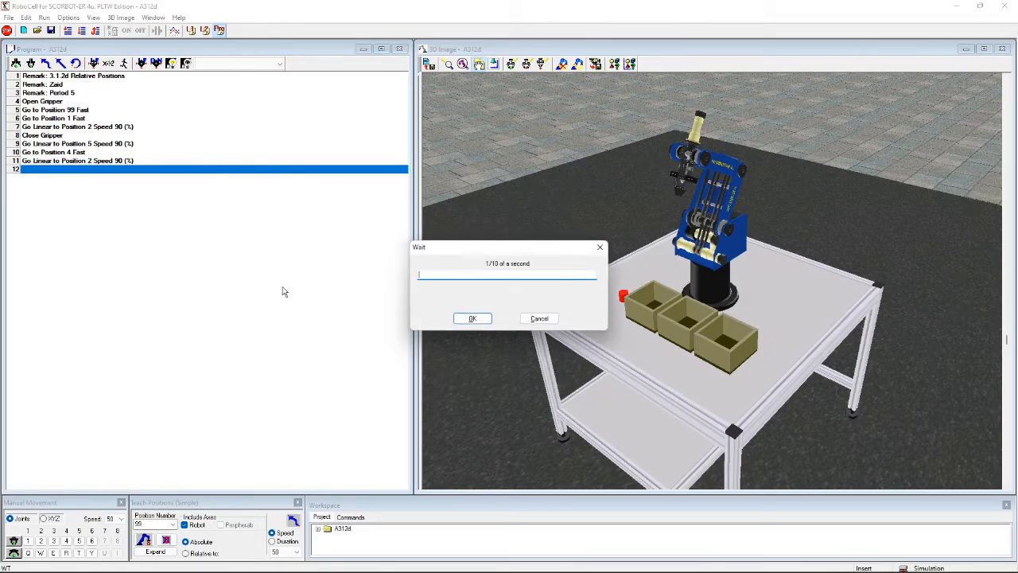
mouse_move(463, 284)
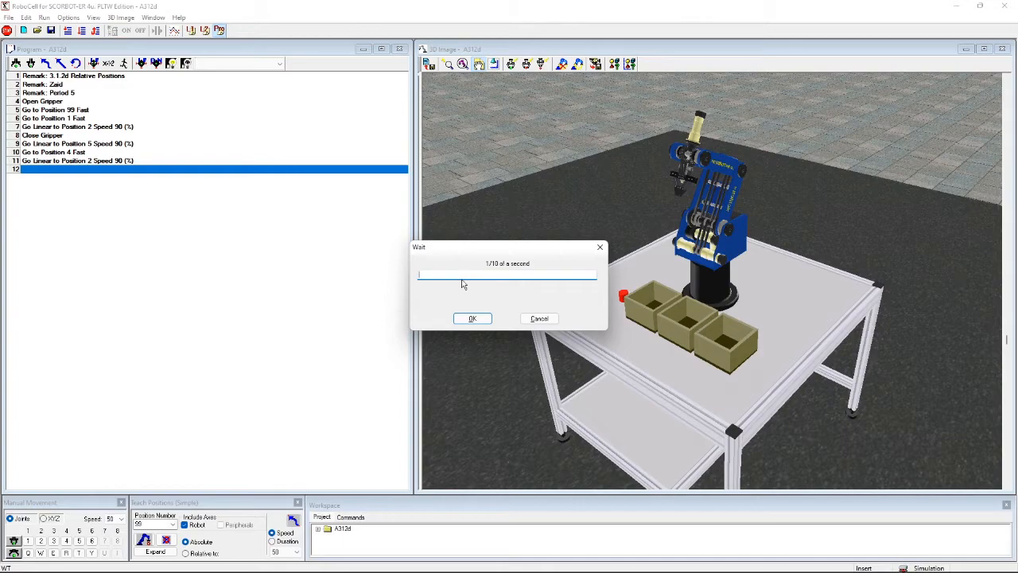
Add Wait 50 and a linear move to position 3 at speed 90.
text(50)
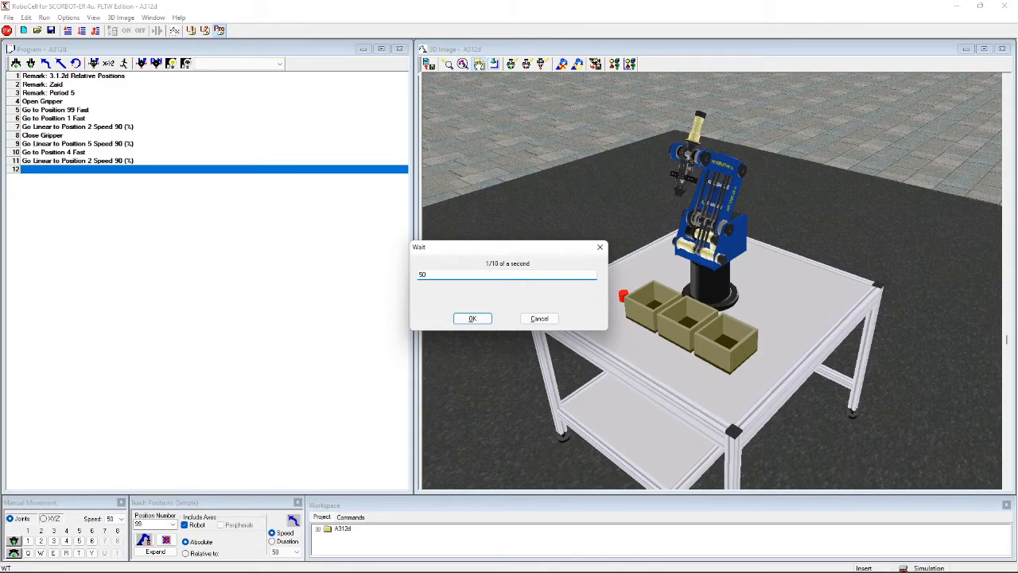
click(473, 318)
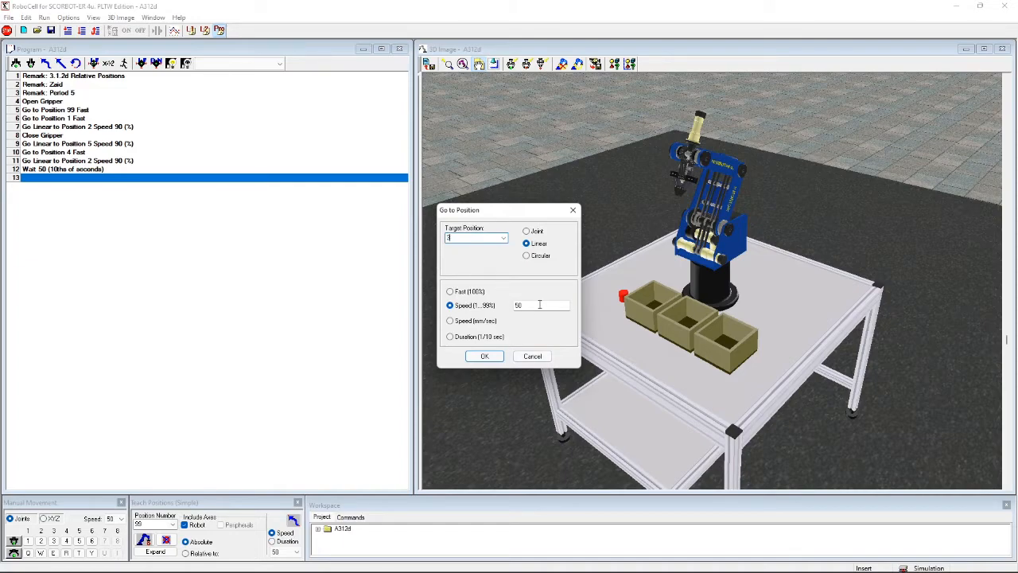
click(484, 356)
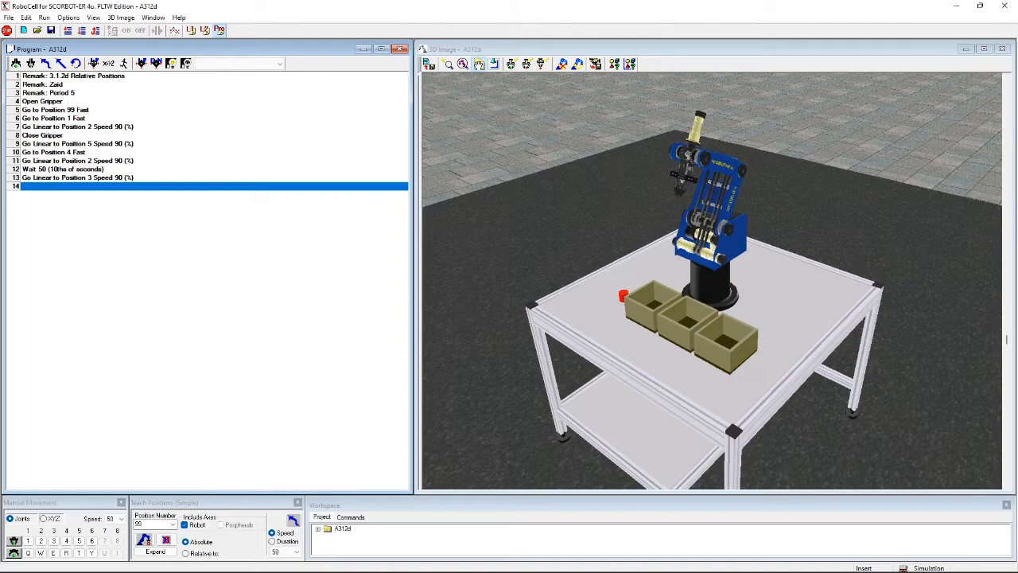
Select the block of program lines to copy.
click(77, 178)
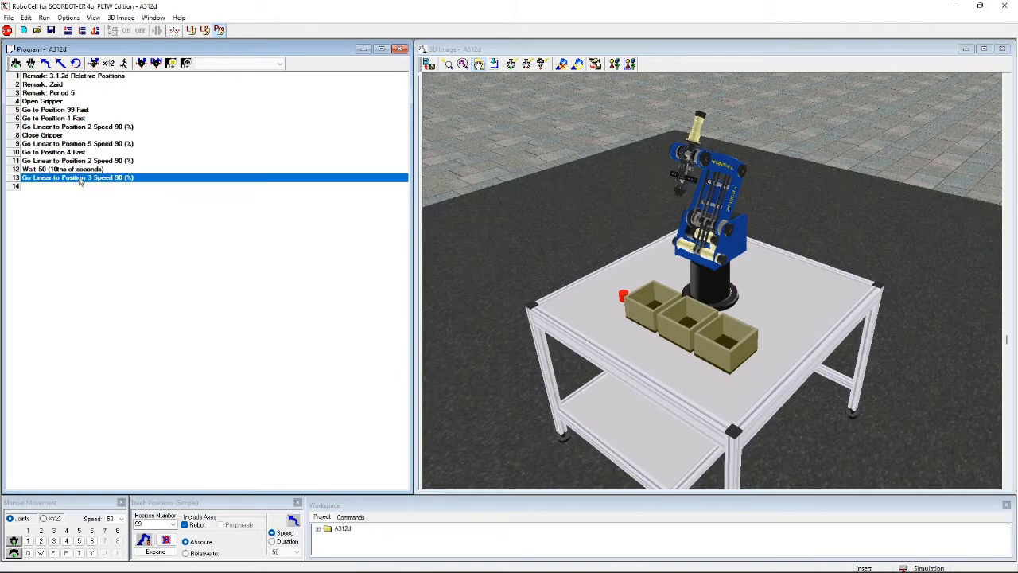
click(78, 127)
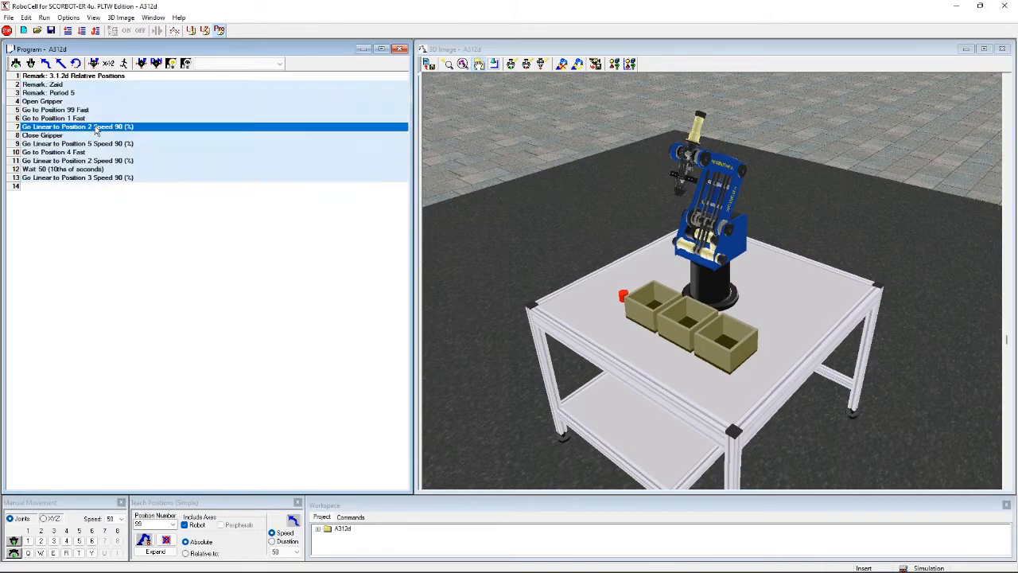
click(80, 186)
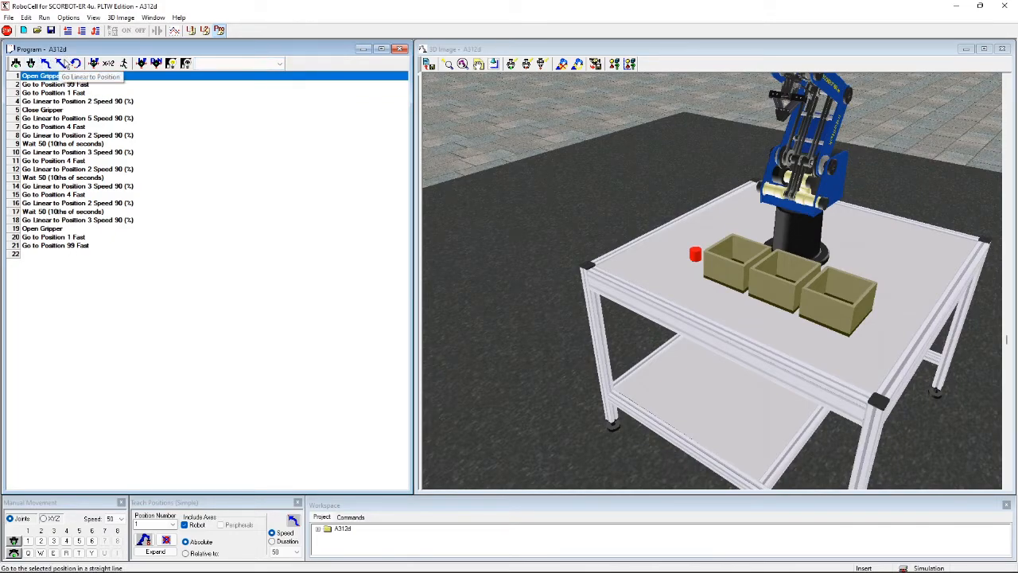
mouse_move(83, 31)
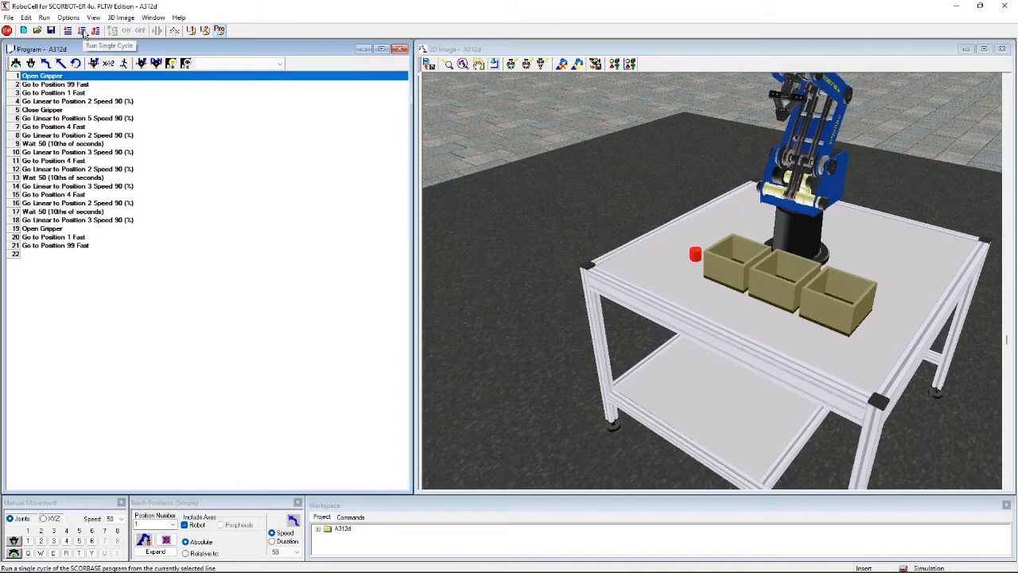
Run the program once in simulation while the robot traces its path.
click(81, 32)
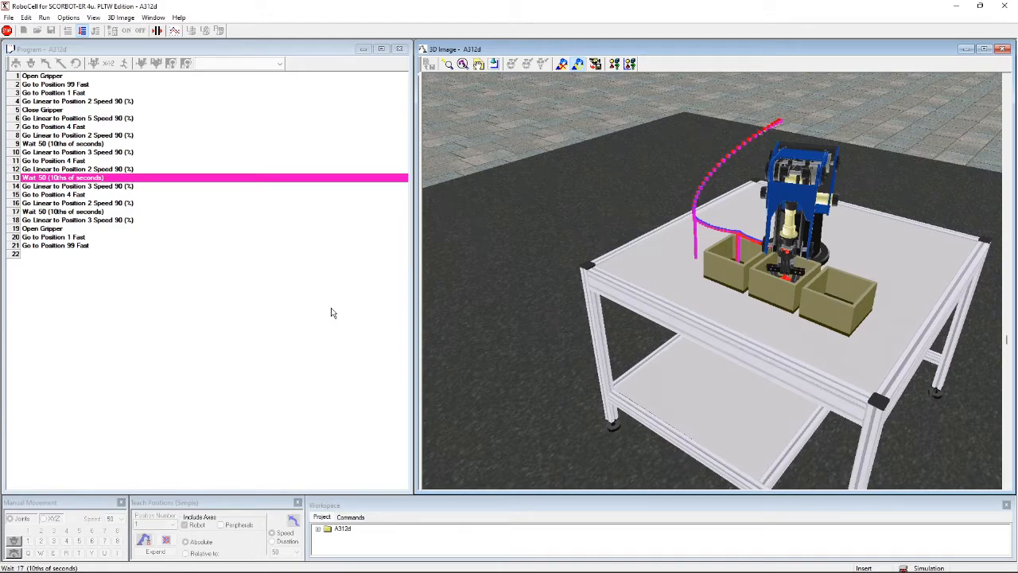
click(76, 185)
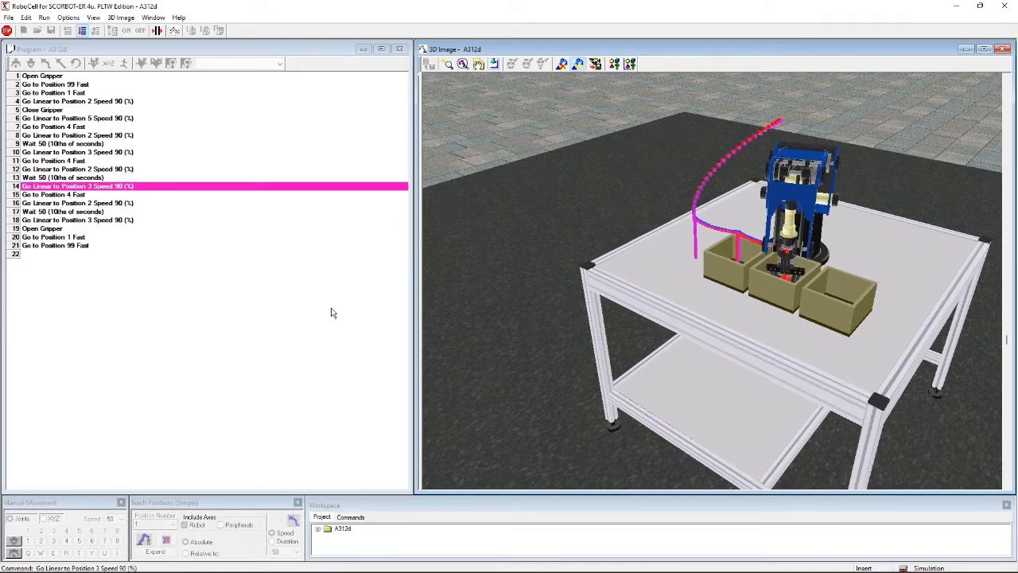